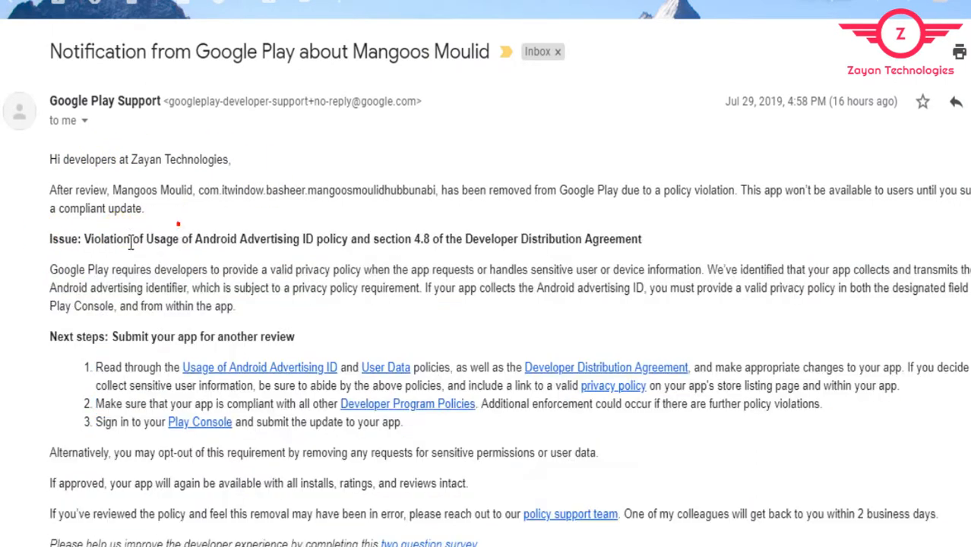
Highlight the advertising ID policy violation text, then bring up the privacy policy generator page.
{"action": "left_click_drag", "start_coordinate": [84, 238], "coordinate": [303, 238]}
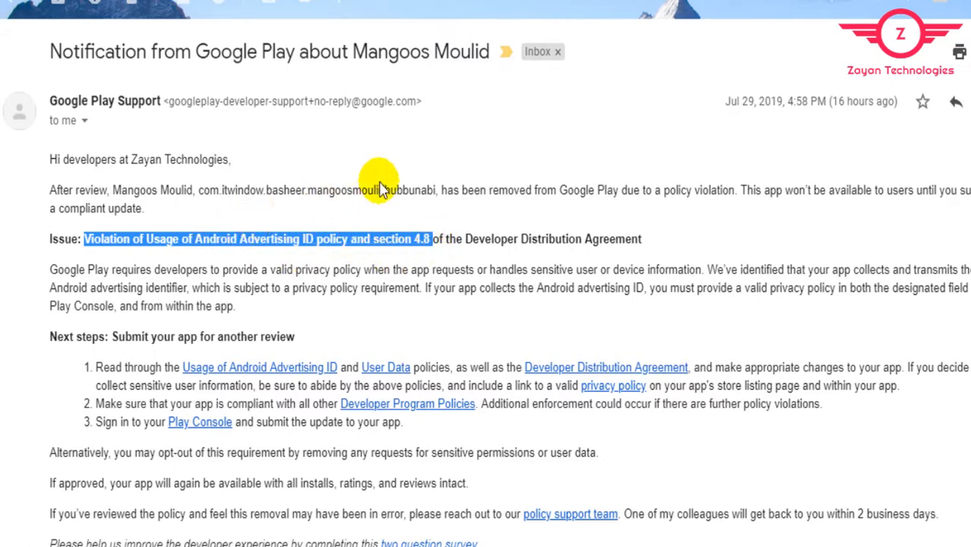
{"action": "mouse_move", "coordinate": [389, 185]}
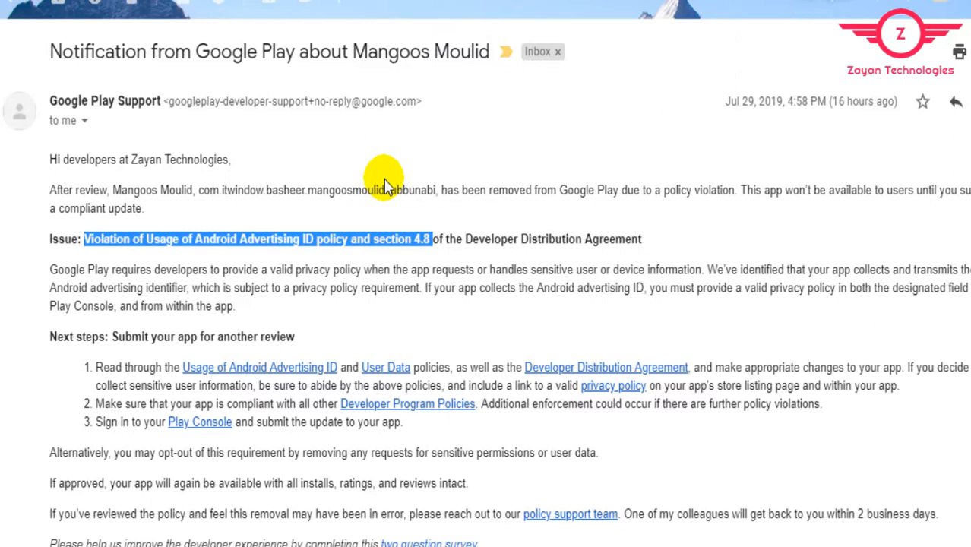
{"action": "mouse_move", "coordinate": [382, 190]}
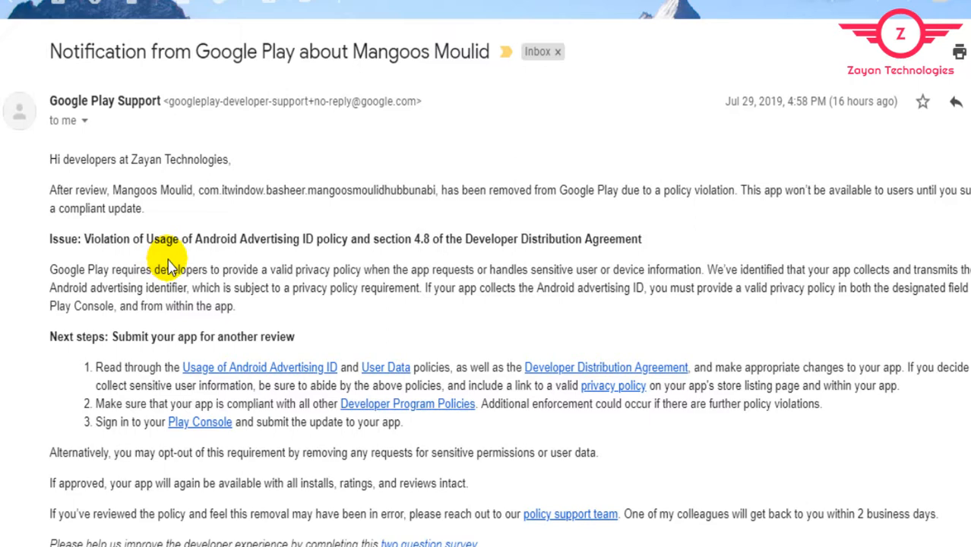
{"action": "mouse_move", "coordinate": [185, 273]}
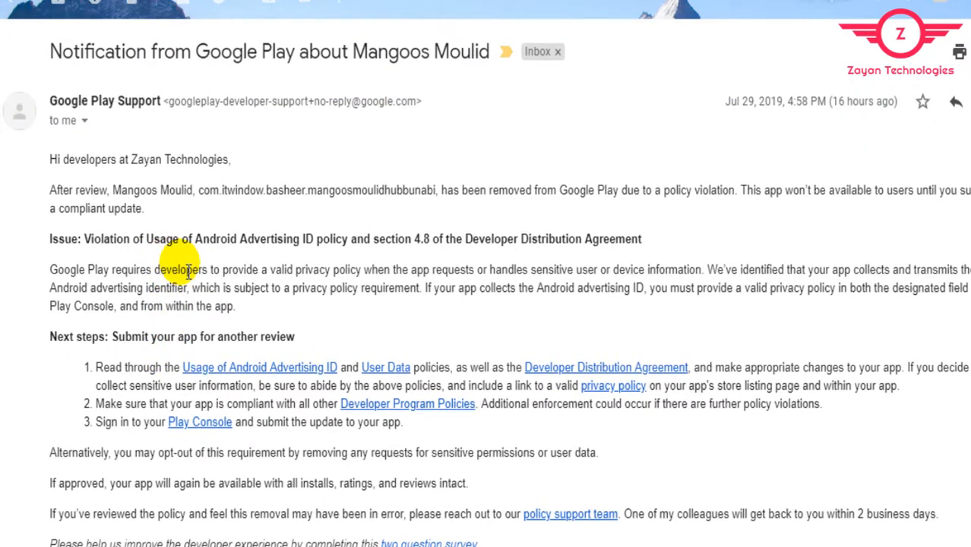
{"action": "mouse_move", "coordinate": [209, 271]}
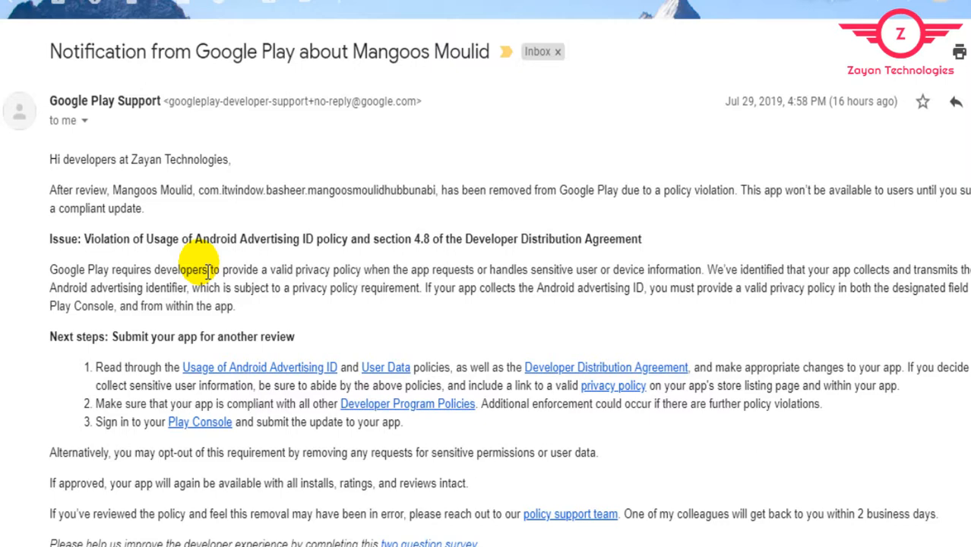
{"action": "mouse_move", "coordinate": [222, 270]}
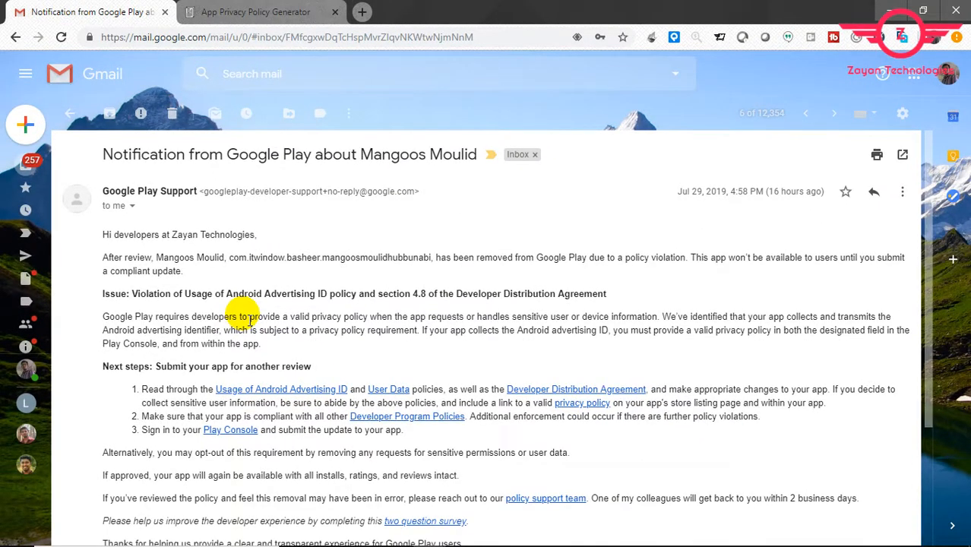
{"action": "left_click", "coordinate": [258, 12]}
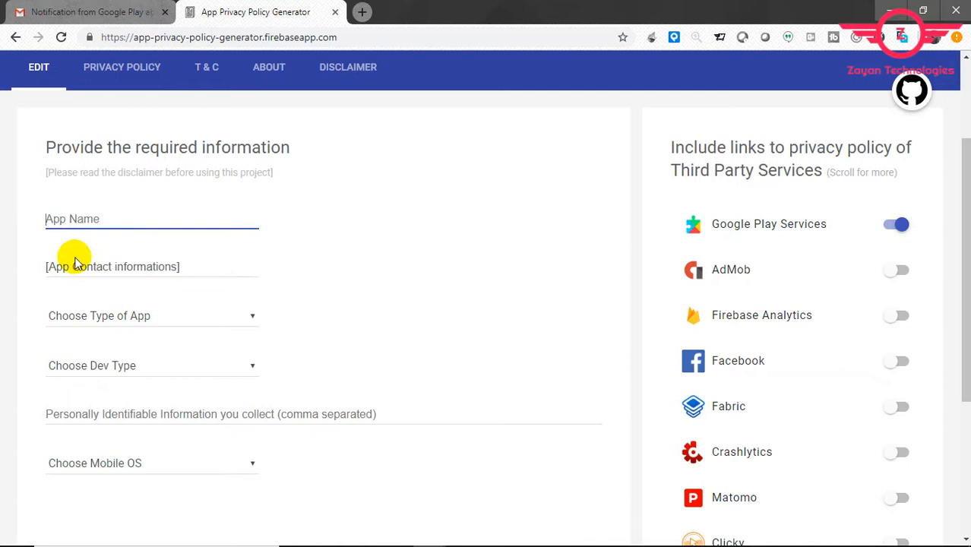
Choose app type Free, developer type Individual and mobile OS Android in the generator form.
{"action": "left_click", "coordinate": [152, 315]}
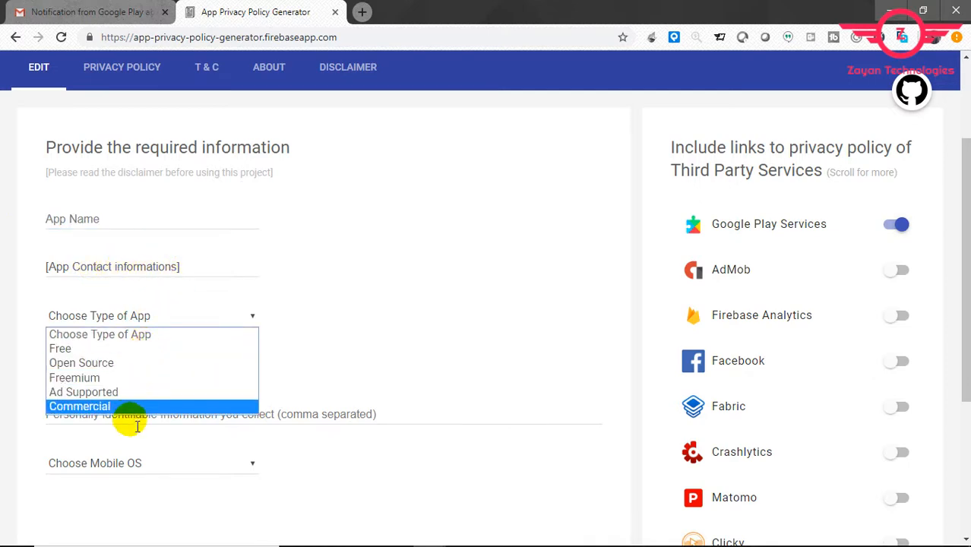
{"action": "left_click", "coordinate": [61, 348]}
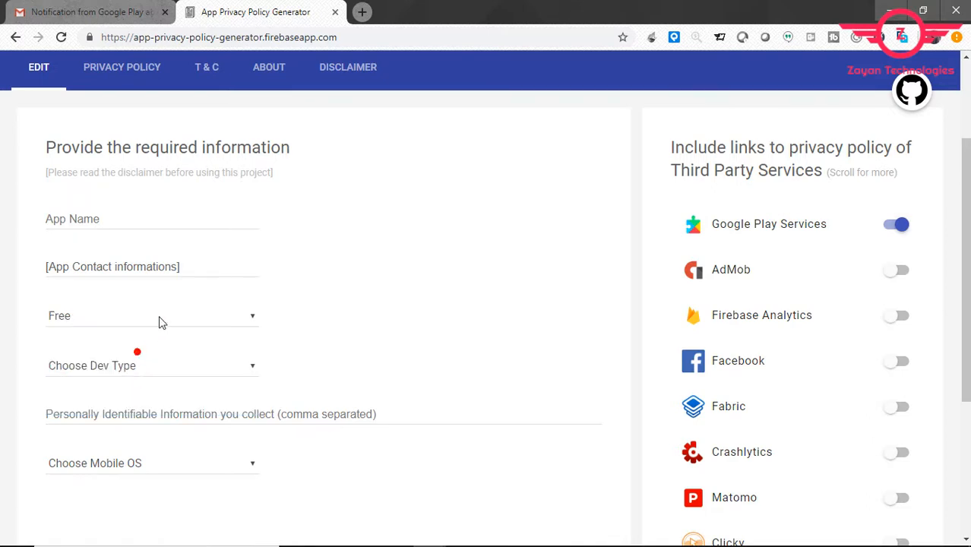
{"action": "left_click", "coordinate": [152, 365]}
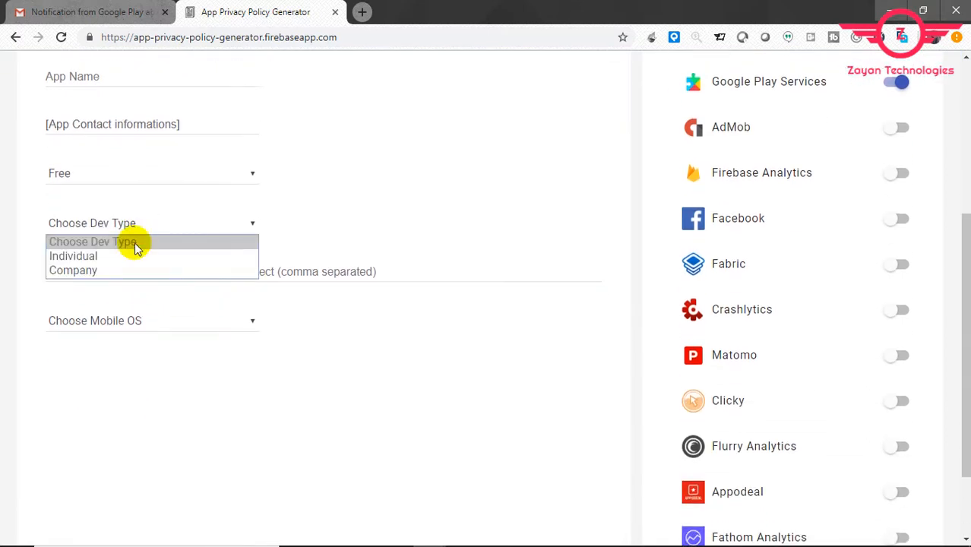
{"action": "mouse_move", "coordinate": [122, 255]}
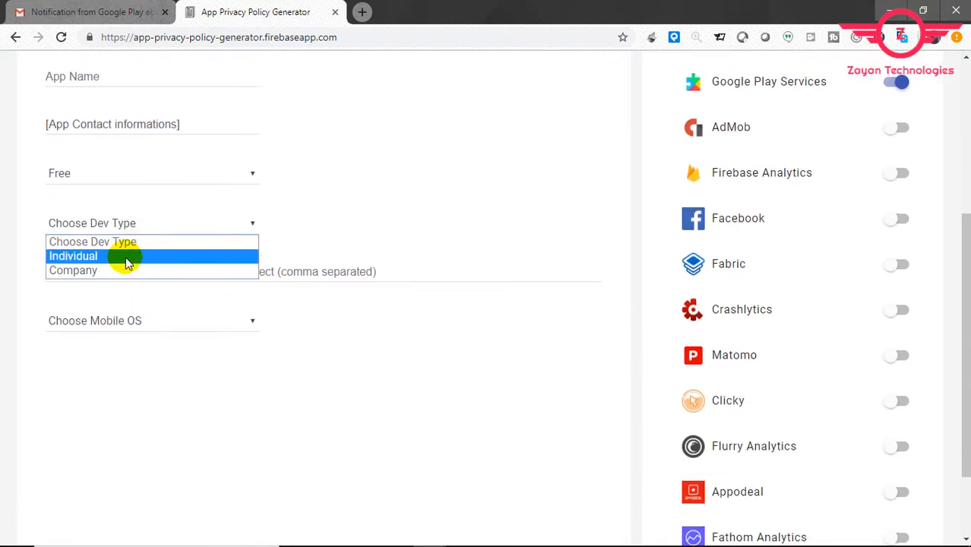
{"action": "left_click", "coordinate": [73, 255]}
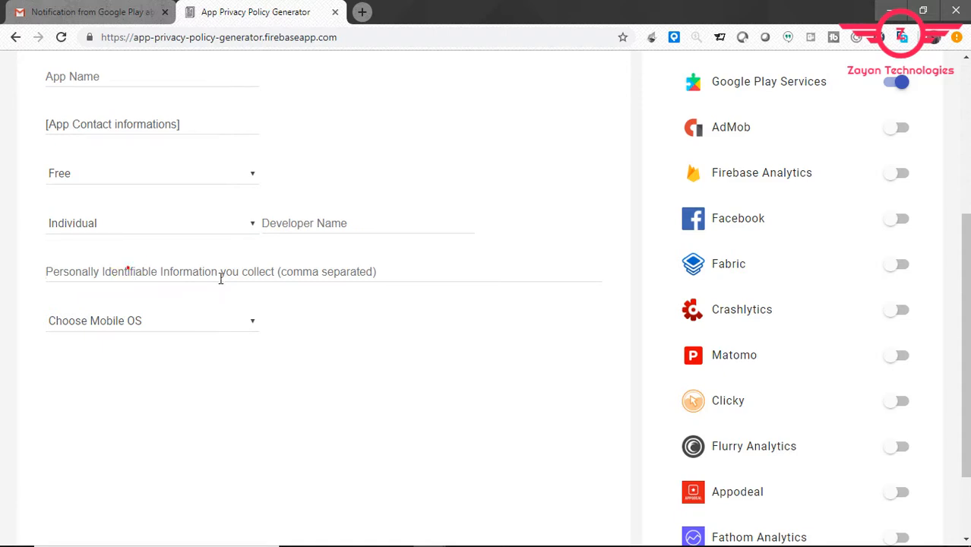
{"action": "left_click", "coordinate": [152, 321]}
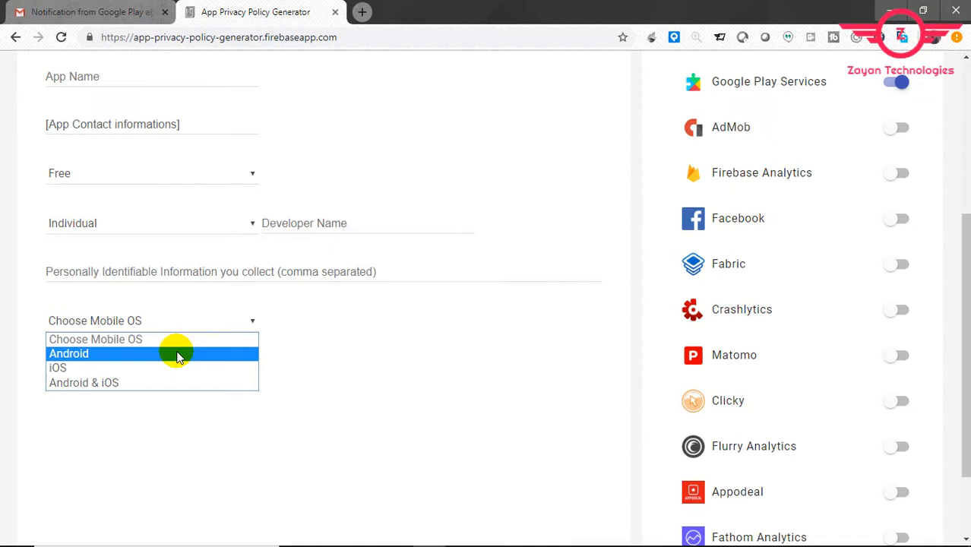
{"action": "left_click", "coordinate": [68, 353]}
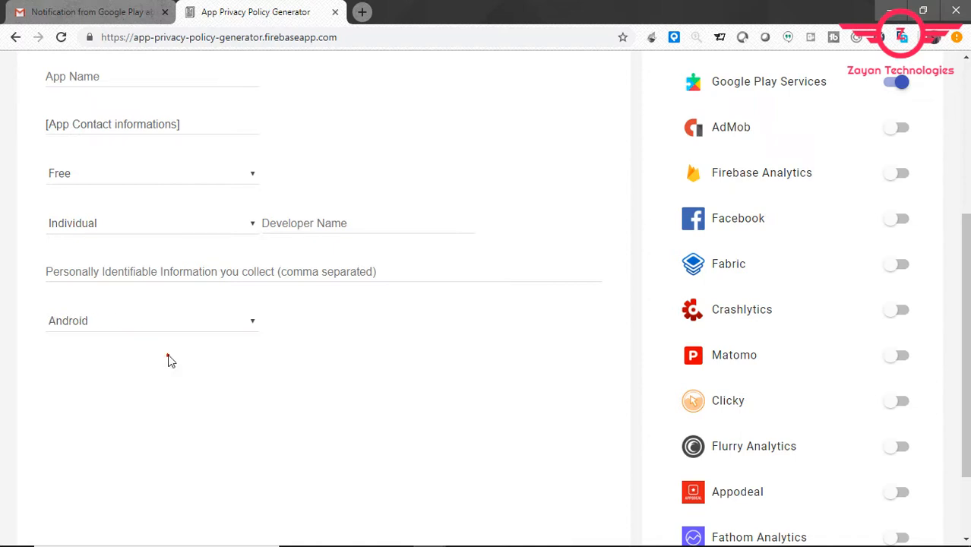
{"action": "scroll", "scroll_direction": "down", "scroll_amount": 3}
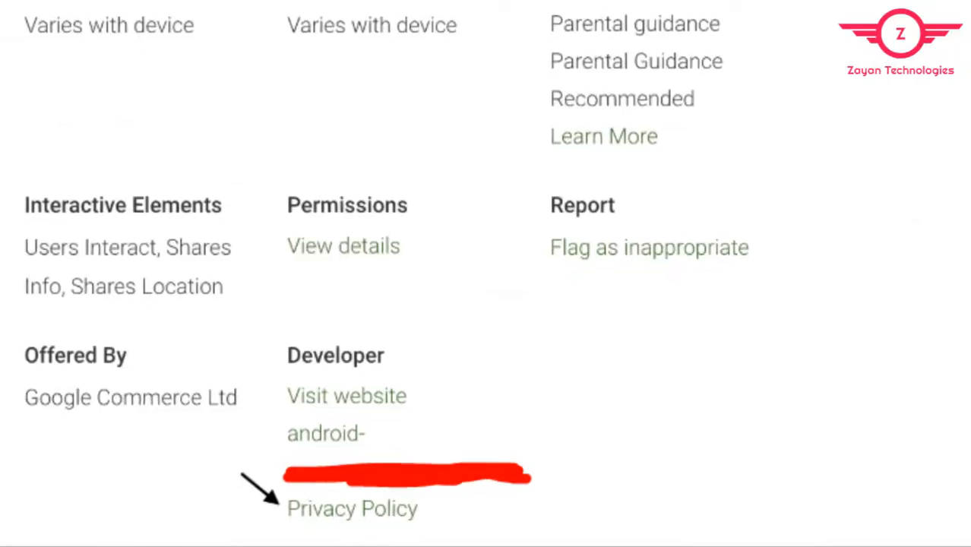
{"action": "scroll", "scroll_direction": "down", "scroll_amount": 3}
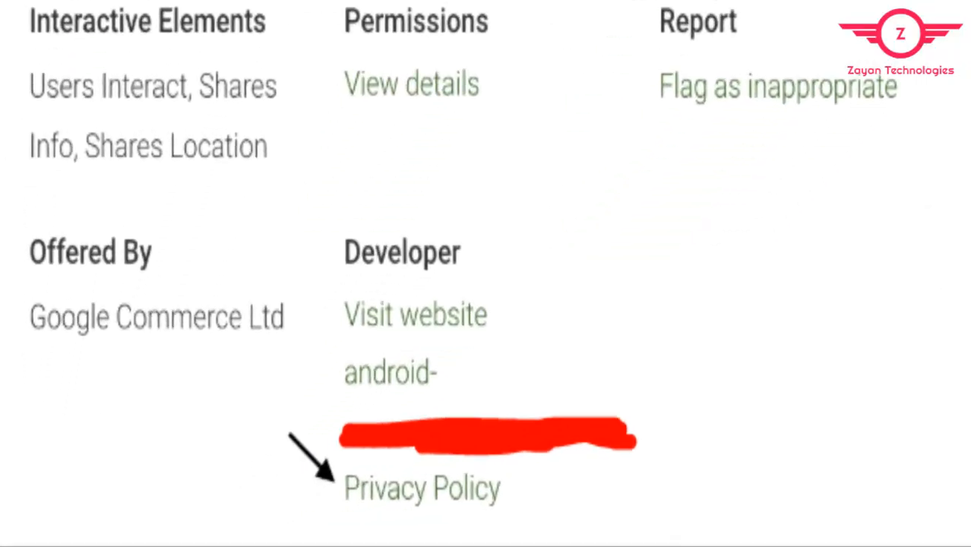
{"action": "scroll", "scroll_direction": "down", "scroll_amount": 3}
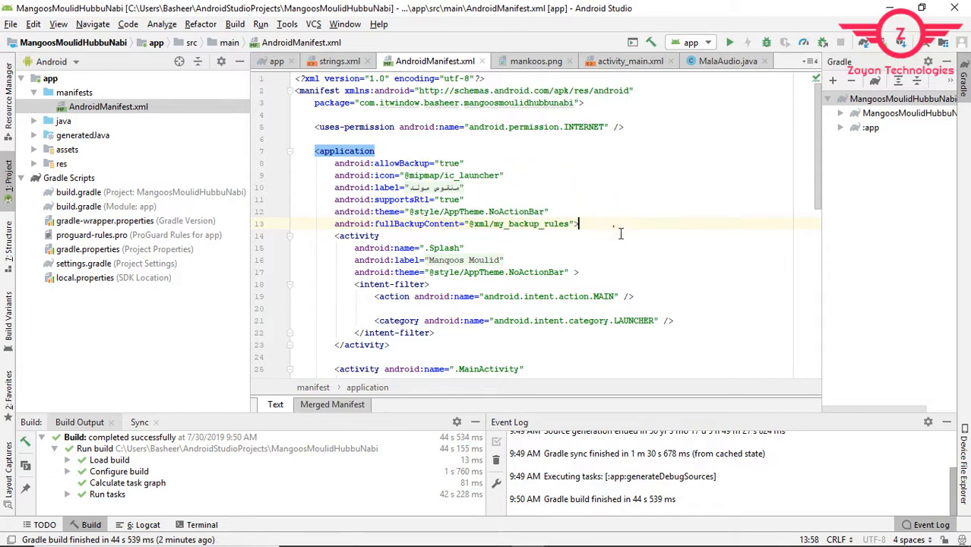
{"action": "mouse_move", "coordinate": [598, 227]}
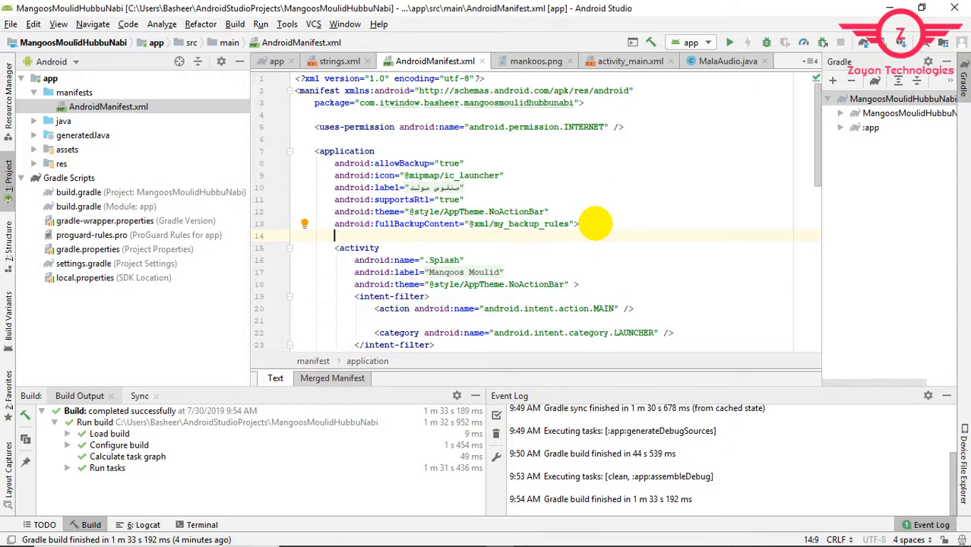
Add <meta-data android:name="google_analytics_adid_collection_enabled" android:value="false"/> to AndroidManifest.xml.
{"action": "type", "text": "<meta-data"}
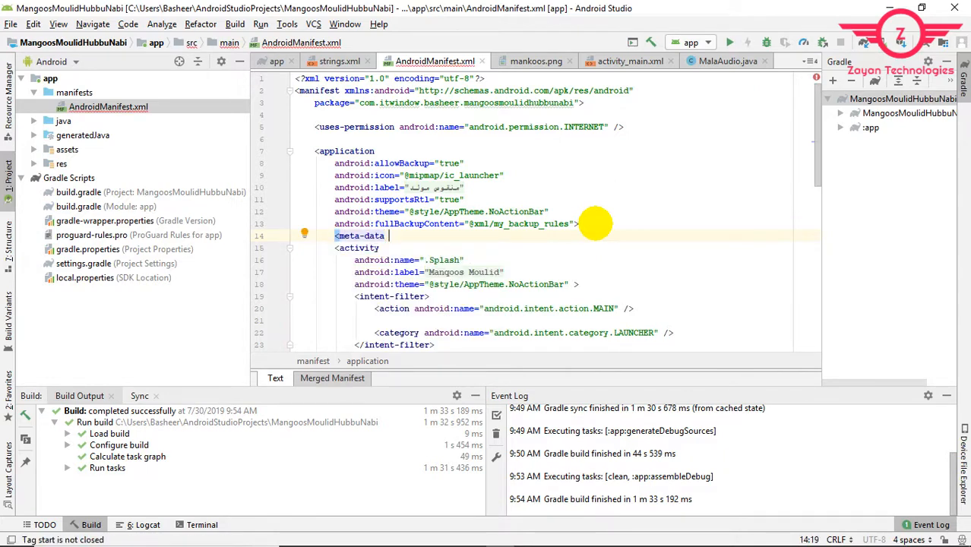
{"action": "type", "text": "android:name=\""}
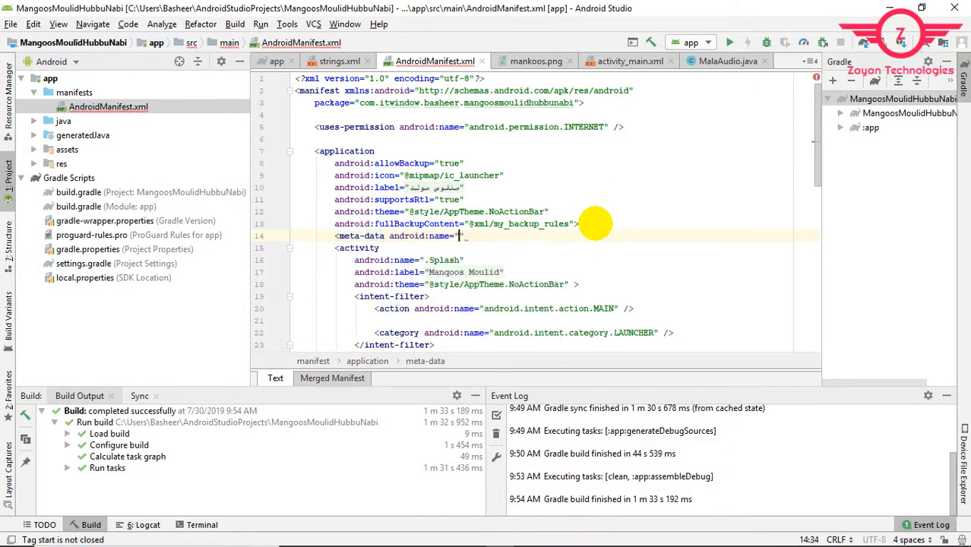
{"action": "type", "text": "google"}
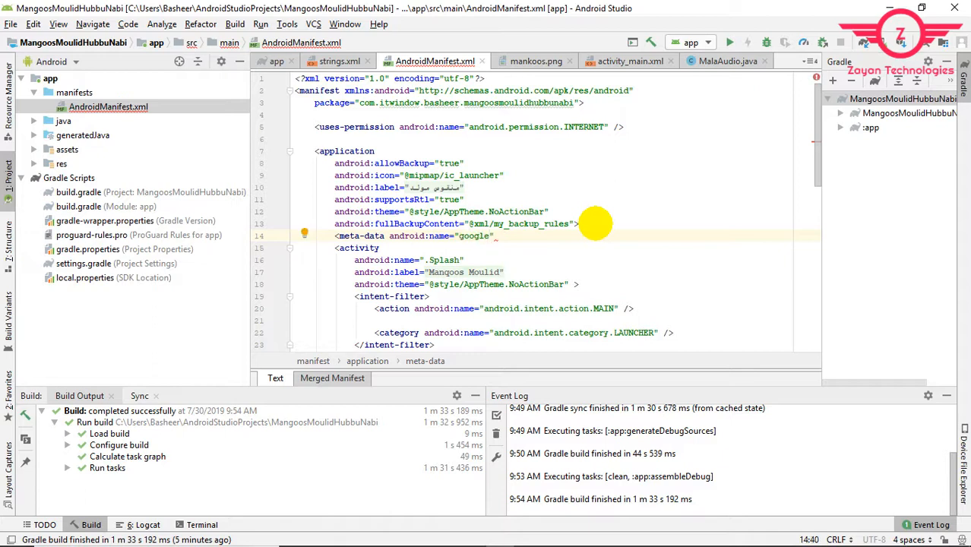
{"action": "type", "text": "_analyti"}
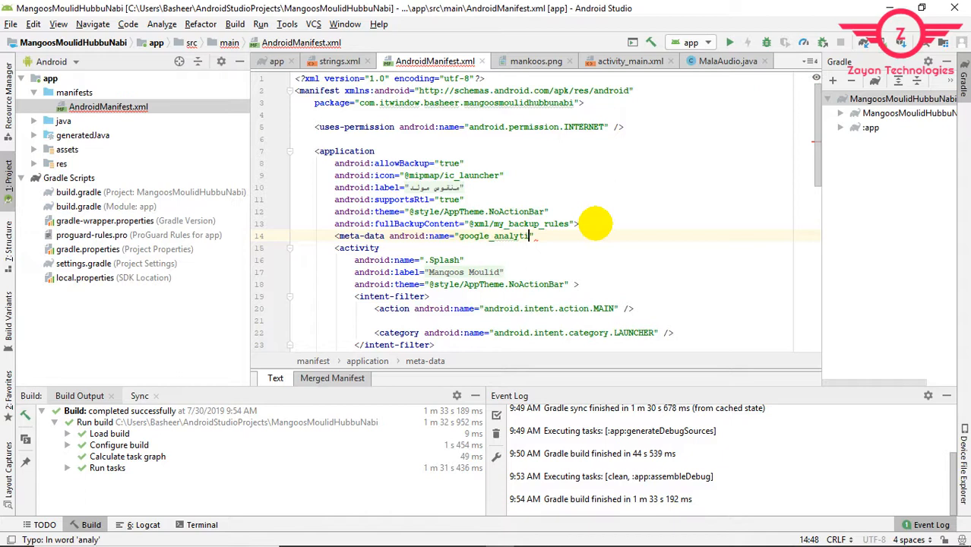
{"action": "type", "text": "_adid"}
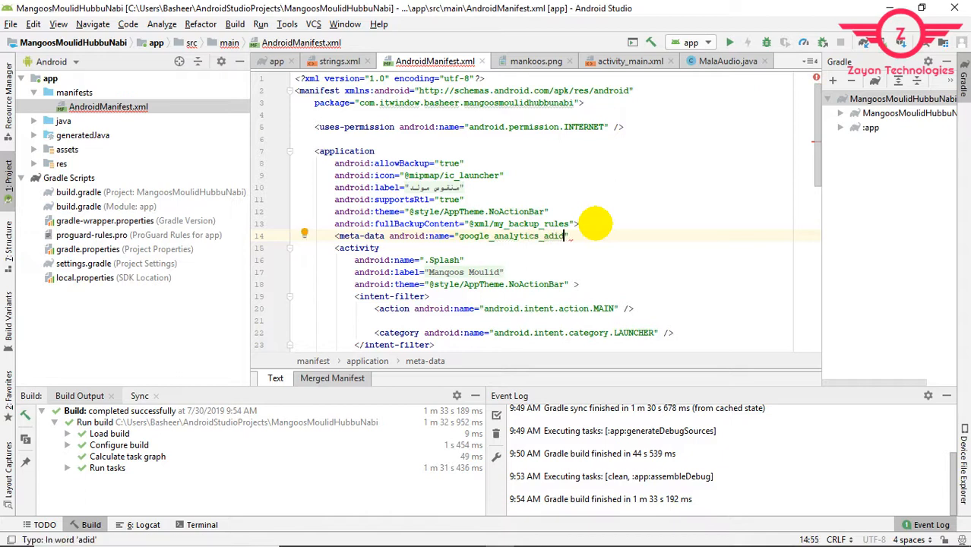
{"action": "type", "text": "_collection"}
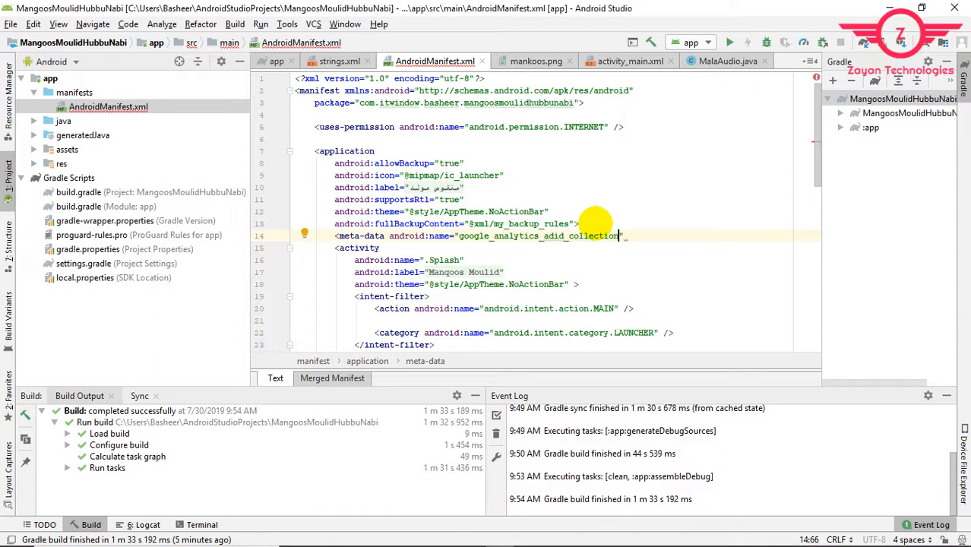
{"action": "type", "text": "_enabled"}
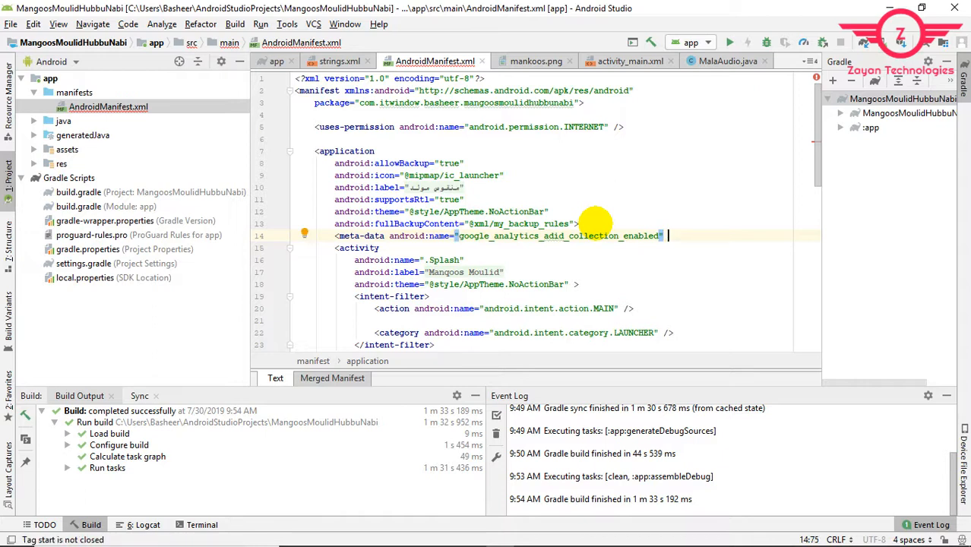
{"action": "type", "text": "android:value=\"\""}
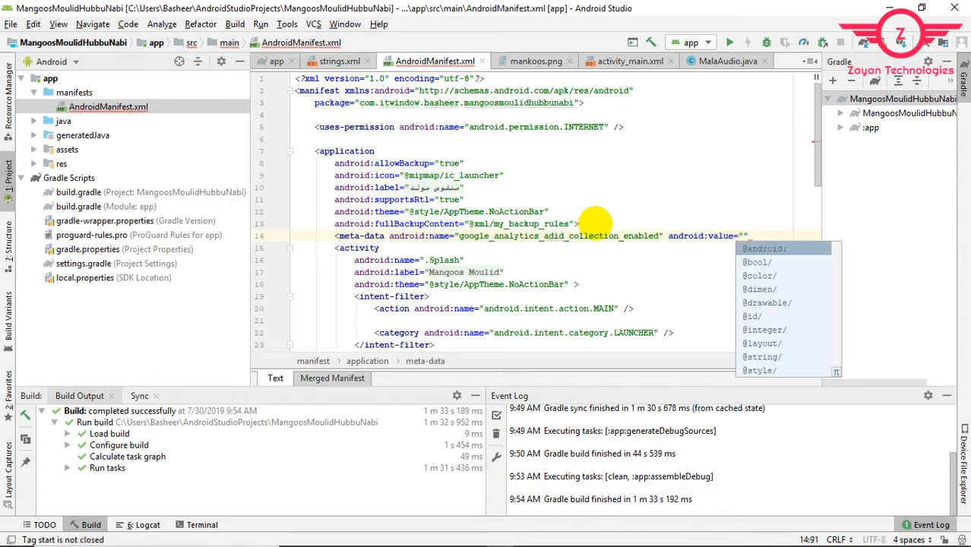
{"action": "type", "text": "false"}
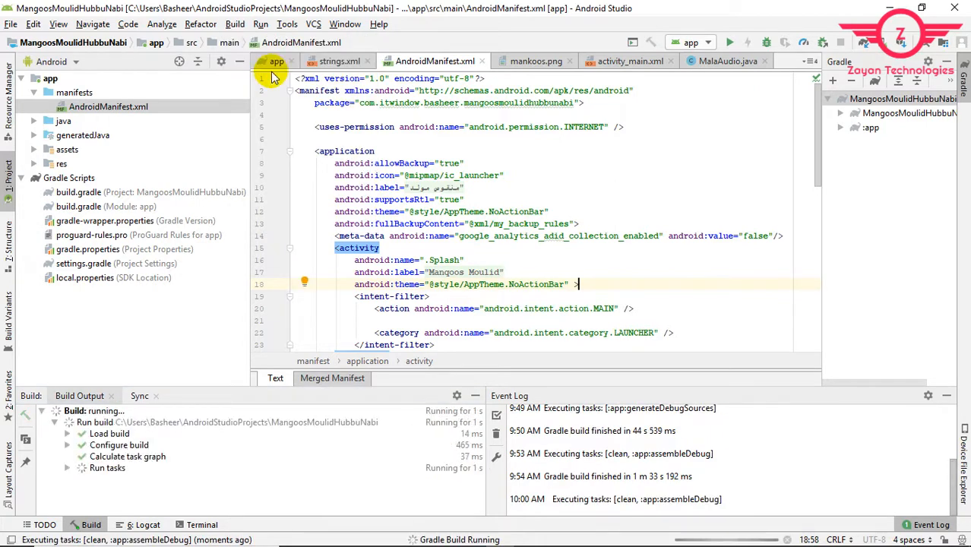
Start a new build of the app from the Build menu.
{"action": "left_click", "coordinate": [229, 25]}
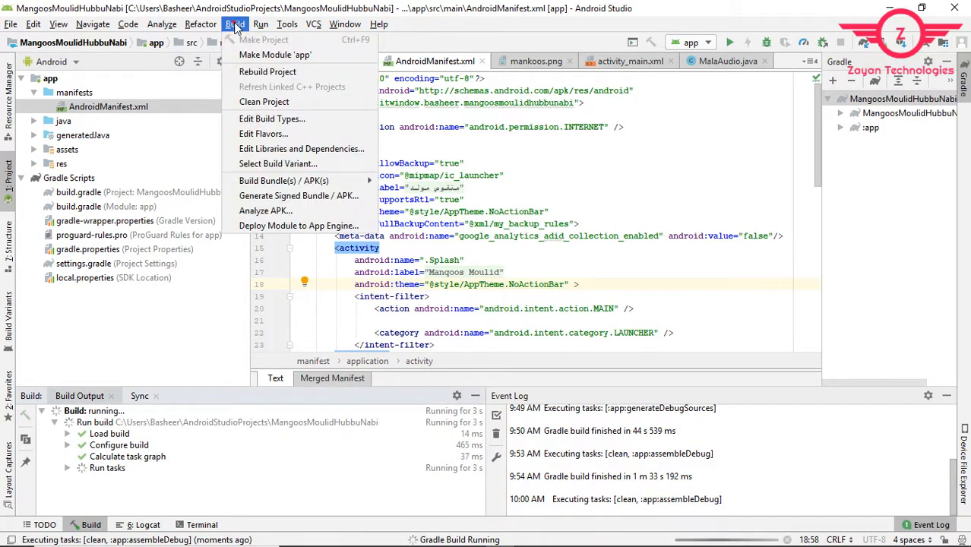
{"action": "mouse_move", "coordinate": [302, 180]}
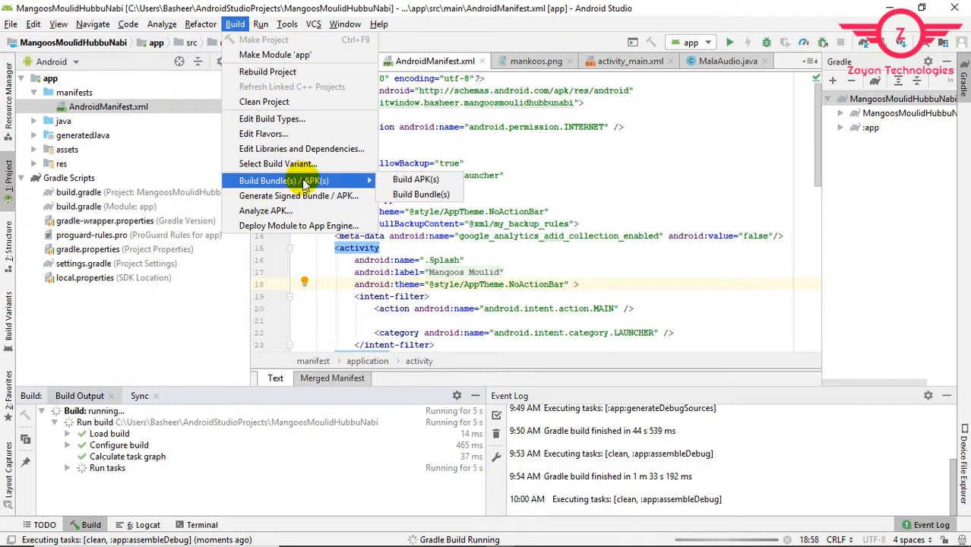